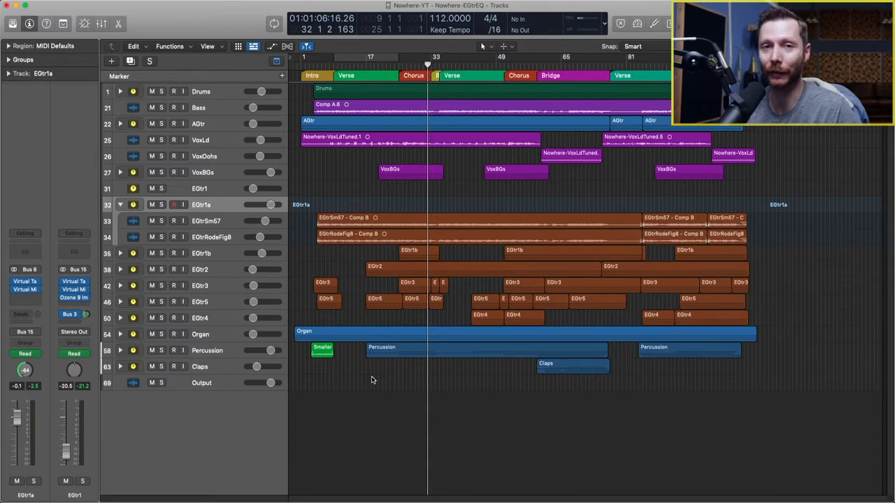
Step: Select the EGtrSm57 mic track and its regions inside the EGtr1a stack
click(374, 221)
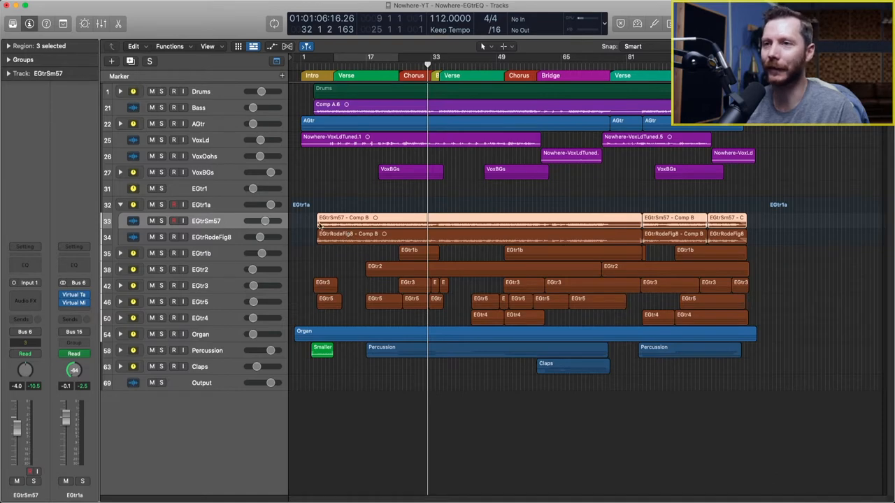
mouse_move(306, 223)
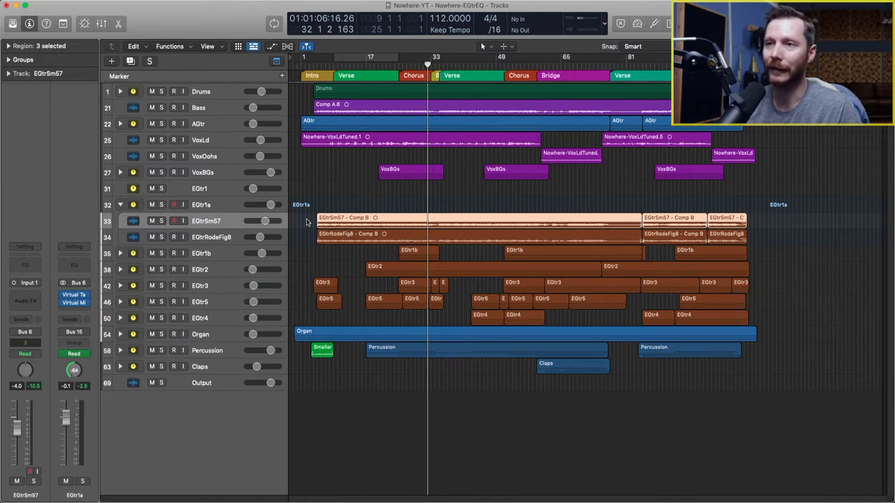
mouse_move(393, 226)
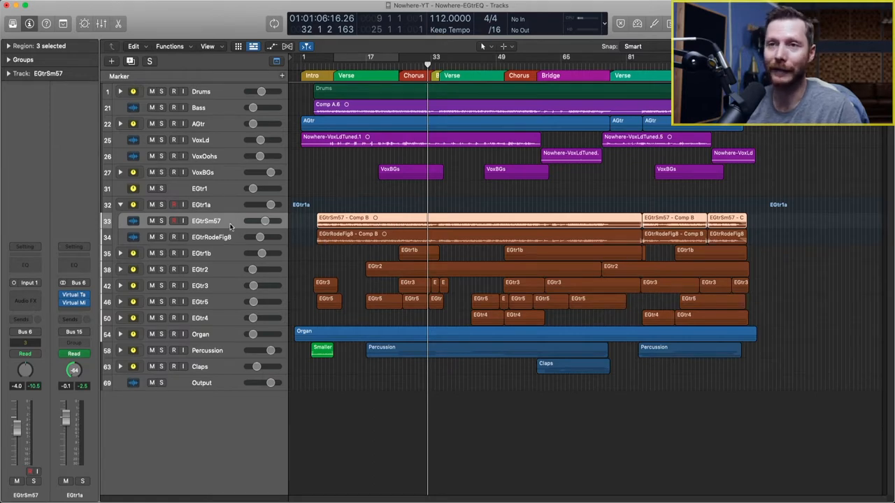
Step: Solo the EGtrRodeFig8 mic take to audition it alone
click(160, 221)
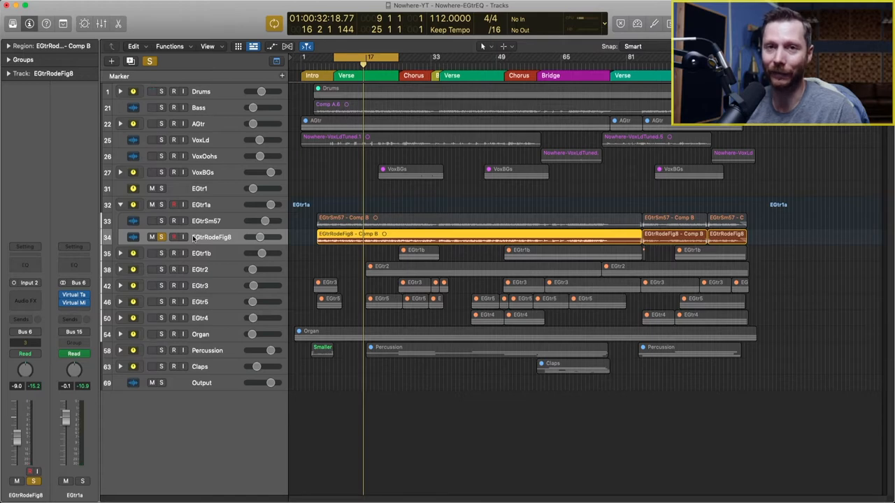
mouse_move(233, 237)
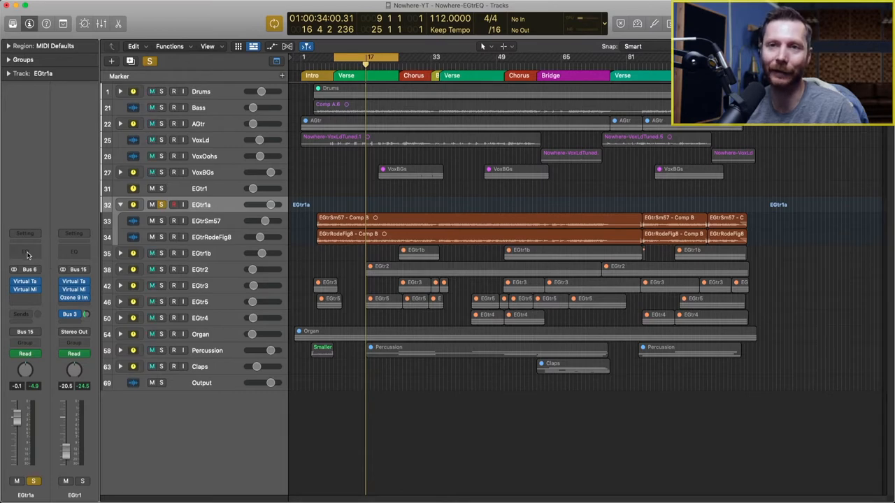
Step: Insert Channel EQ on EGtr1a and engage its high-pass band around 130 Hz
click(25, 251)
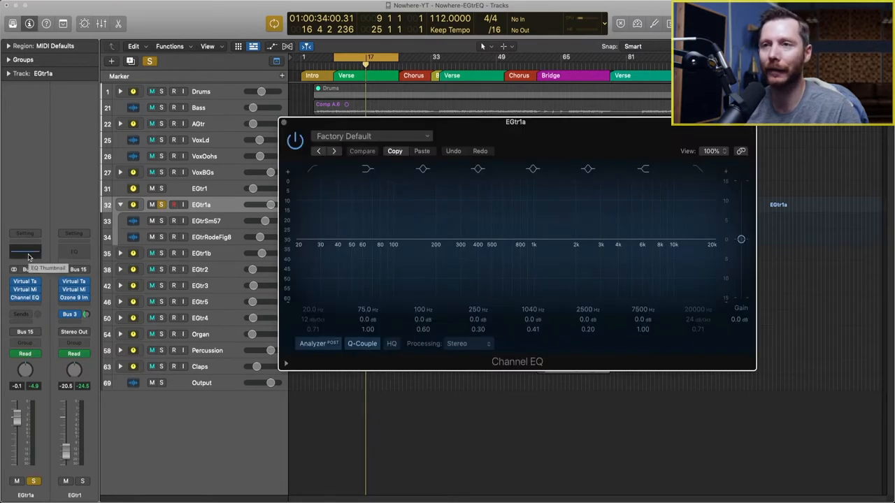
click(368, 168)
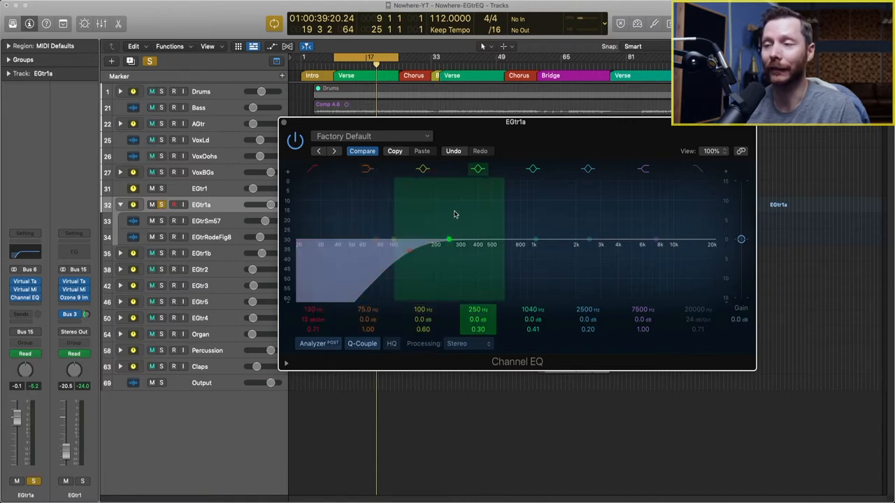
drag(447, 213, 435, 245)
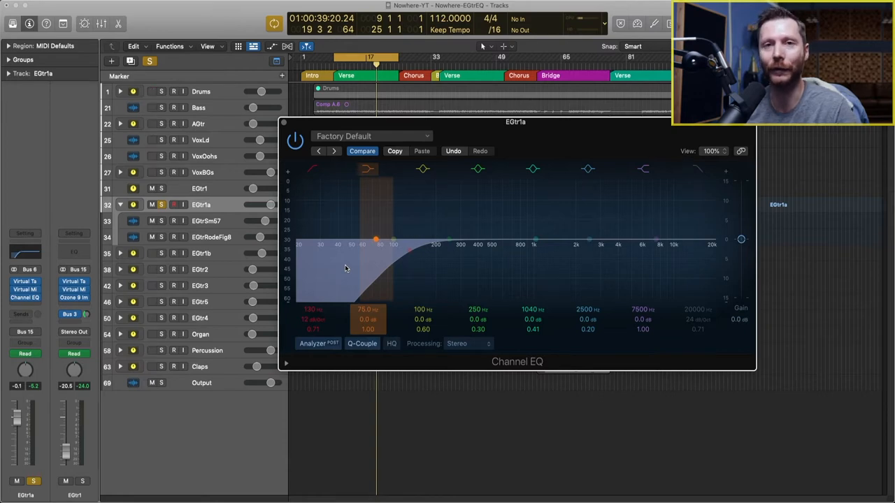
mouse_move(368, 262)
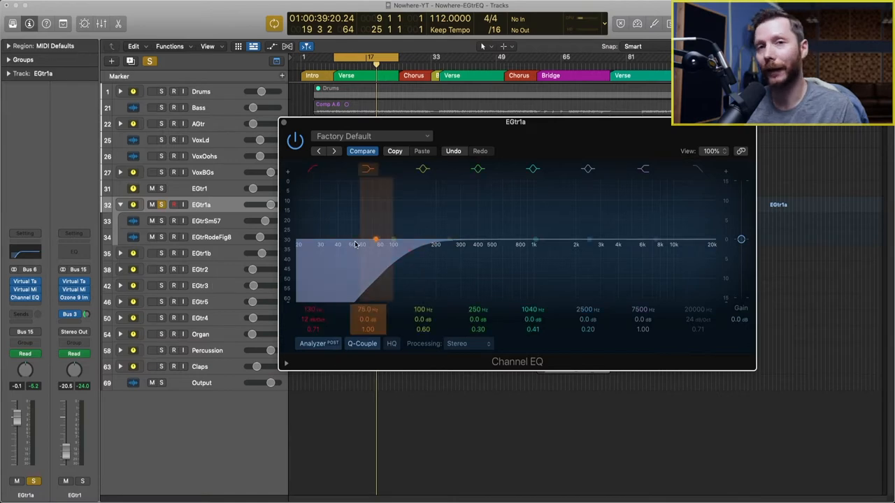
mouse_move(356, 244)
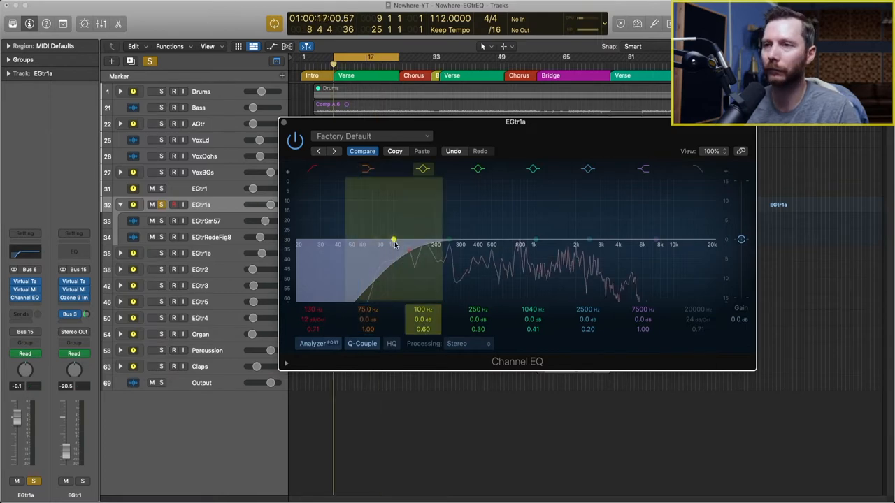
Step: Boost the low-mid band and sweep it from about 160 Hz up to 525 Hz
drag(395, 241, 400, 229)
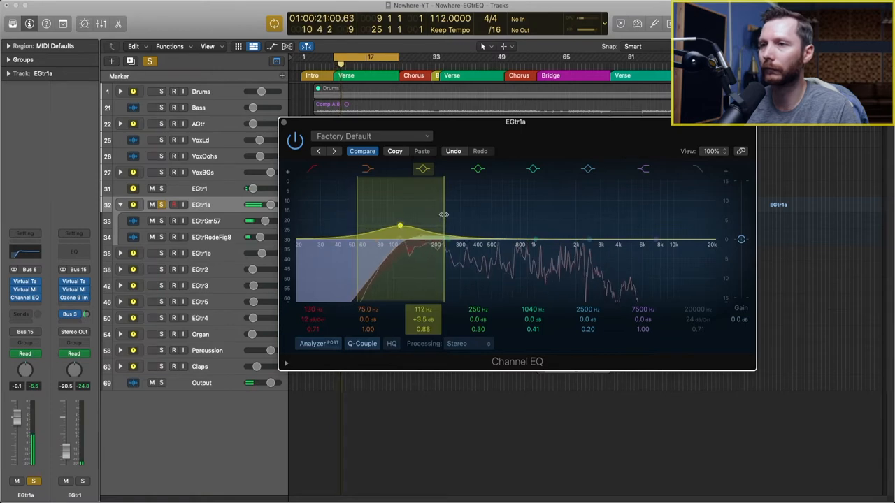
drag(399, 226, 407, 227)
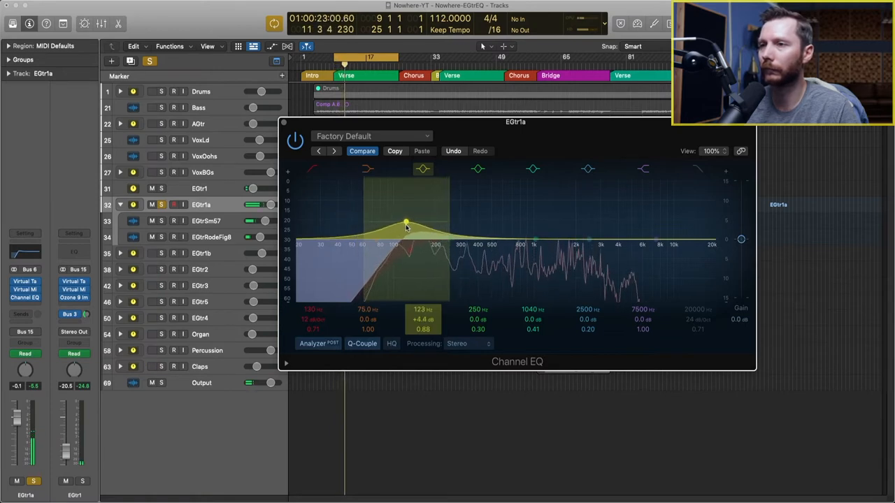
drag(407, 223, 425, 222)
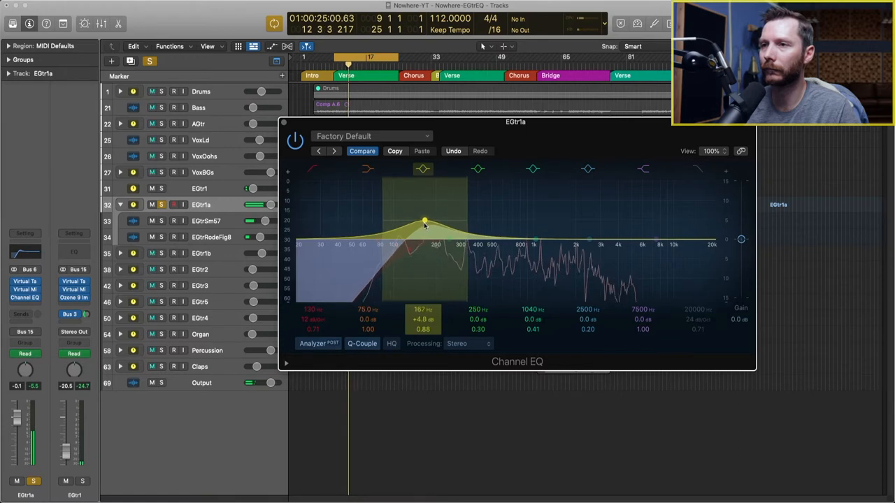
drag(425, 224, 445, 224)
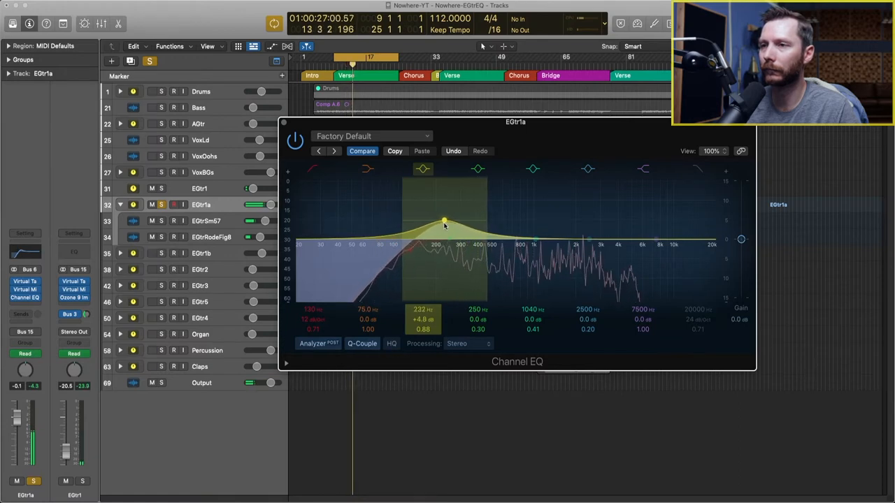
drag(444, 226, 458, 221)
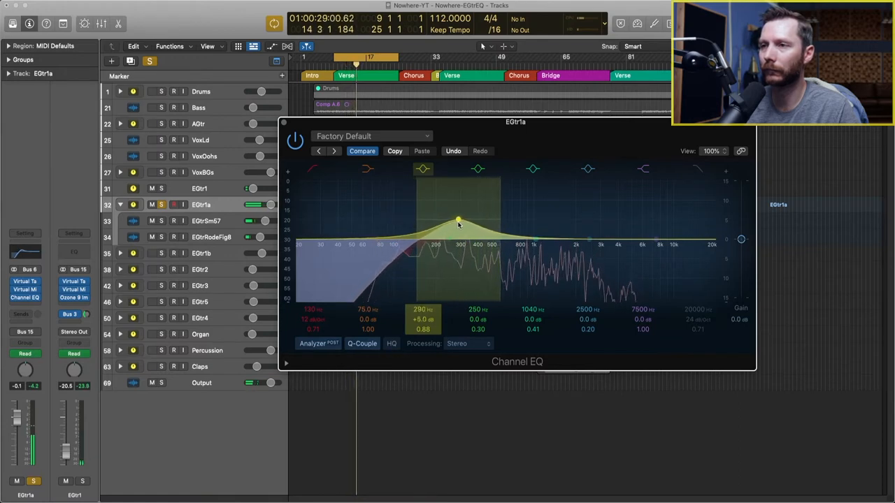
drag(458, 220, 473, 223)
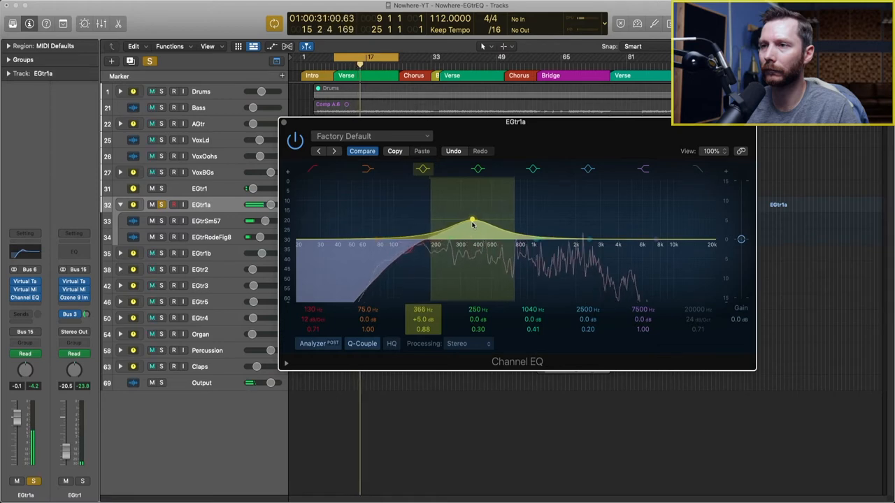
drag(474, 222, 488, 223)
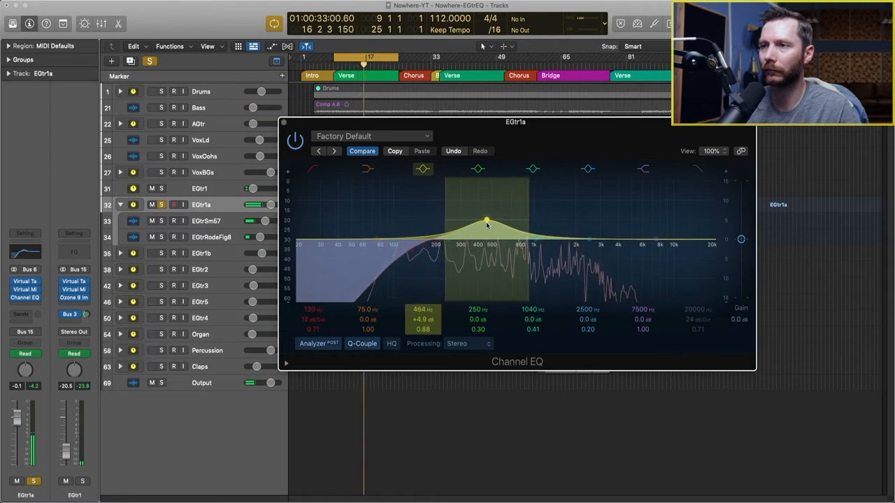
drag(487, 223, 495, 223)
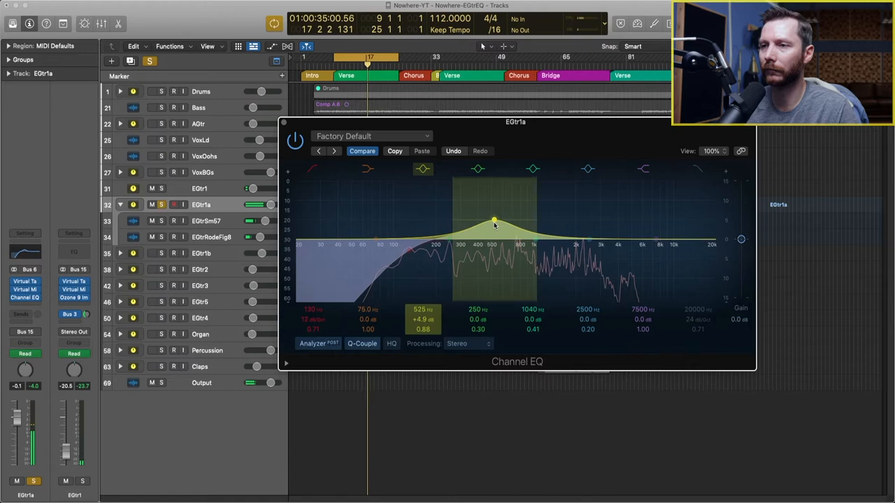
drag(495, 222, 486, 222)
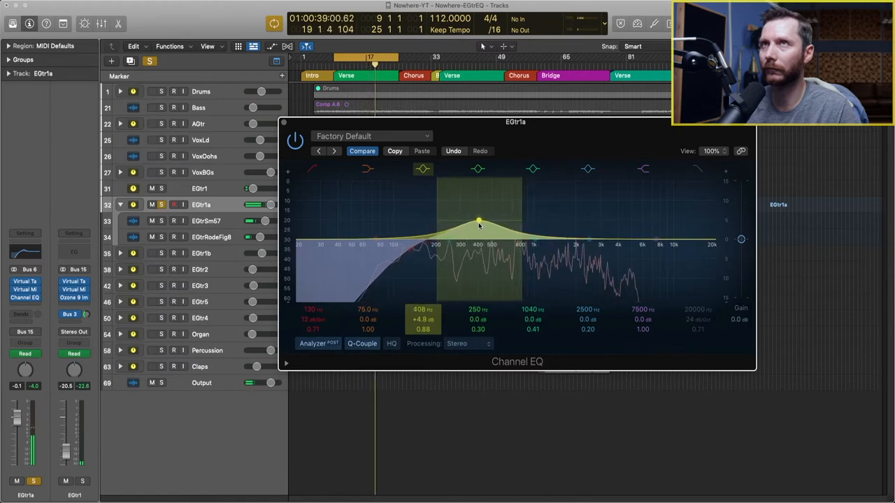
Step: Home in on 324 Hz and turn the boost into a cut of about 3.1 dB
drag(479, 223, 469, 223)
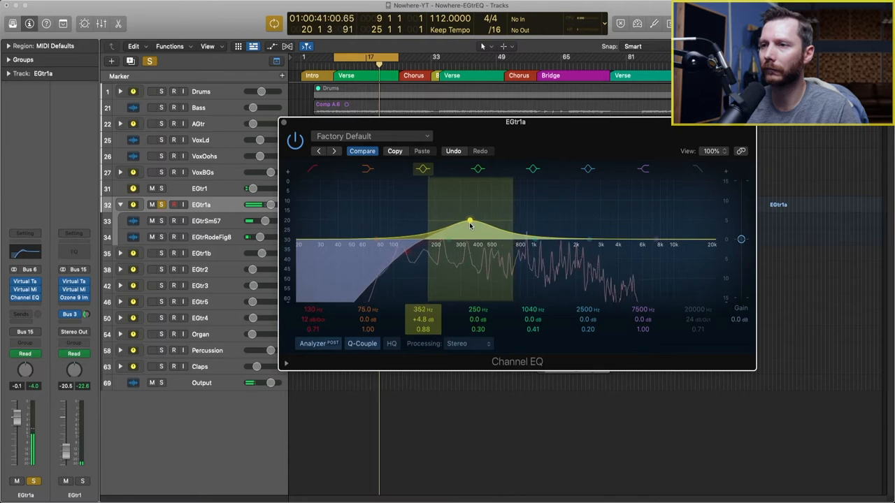
drag(470, 223, 464, 223)
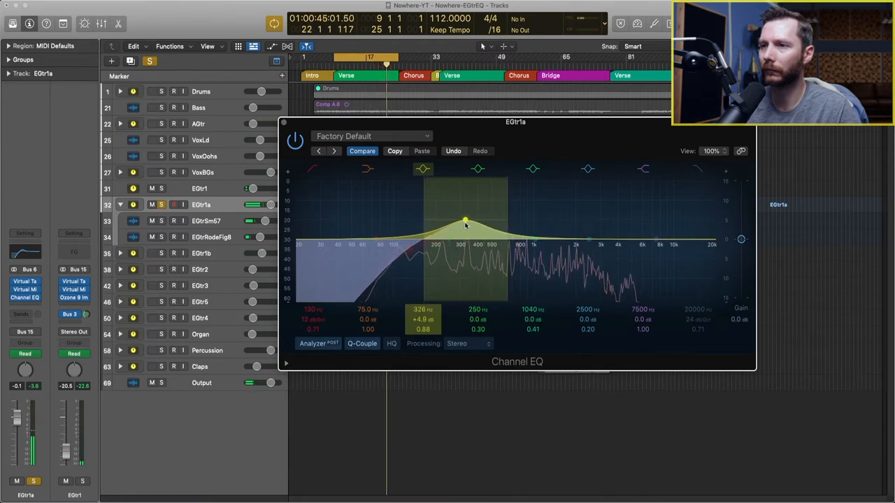
drag(466, 225, 463, 219)
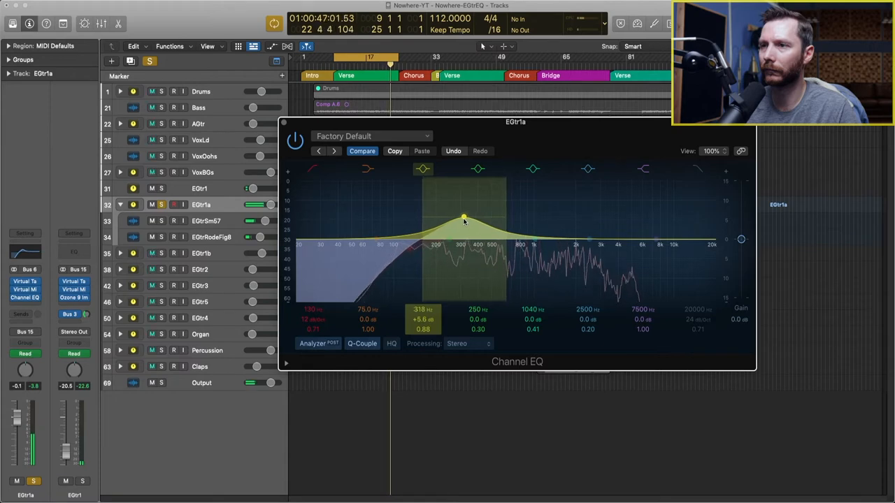
drag(464, 217, 465, 219)
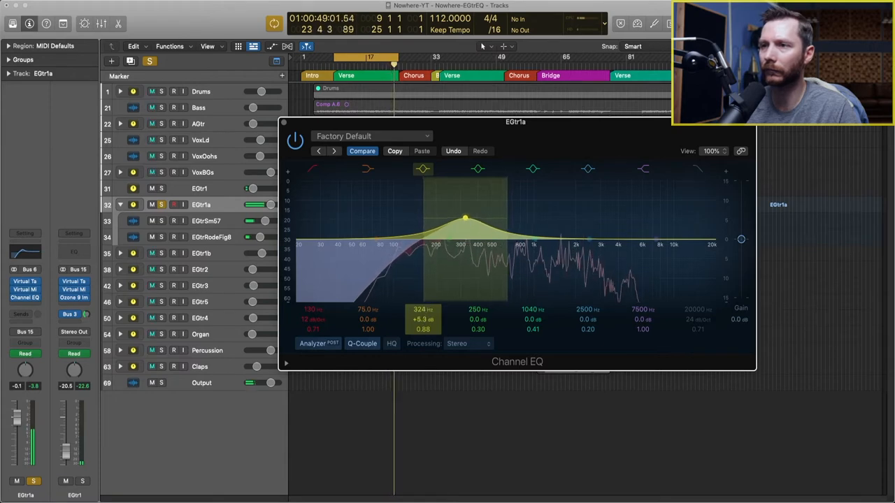
drag(465, 218, 465, 244)
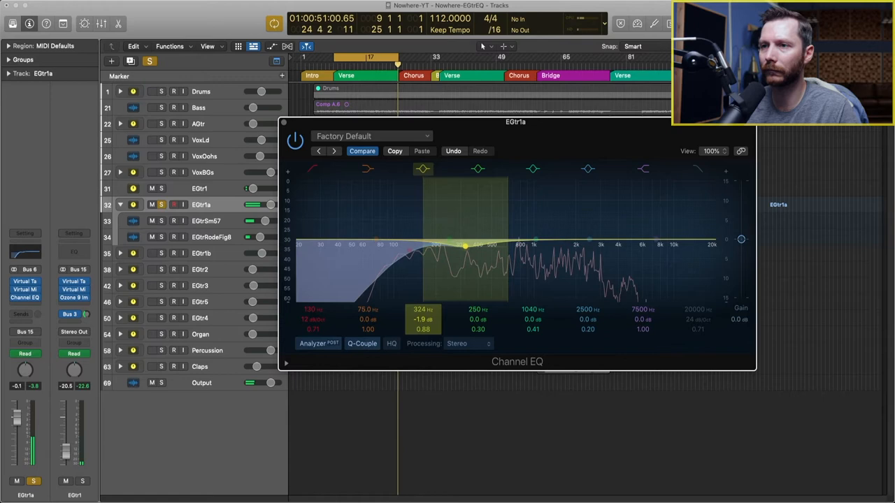
drag(465, 245, 465, 248)
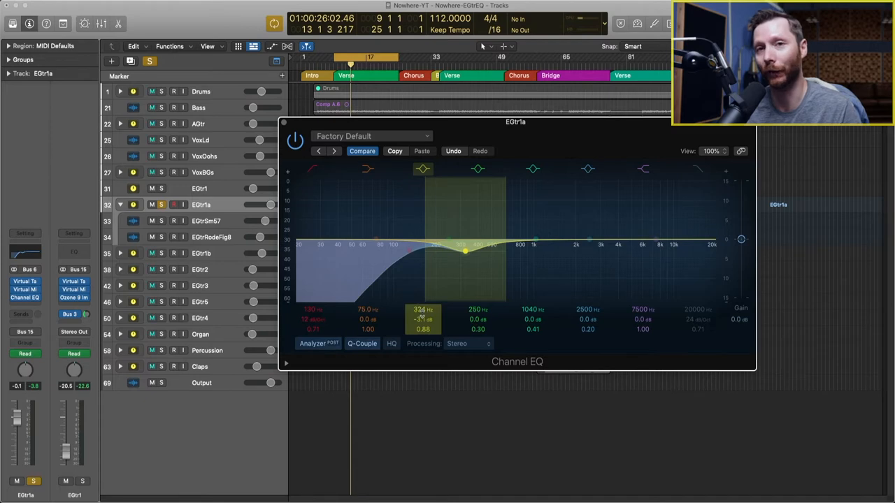
click(535, 240)
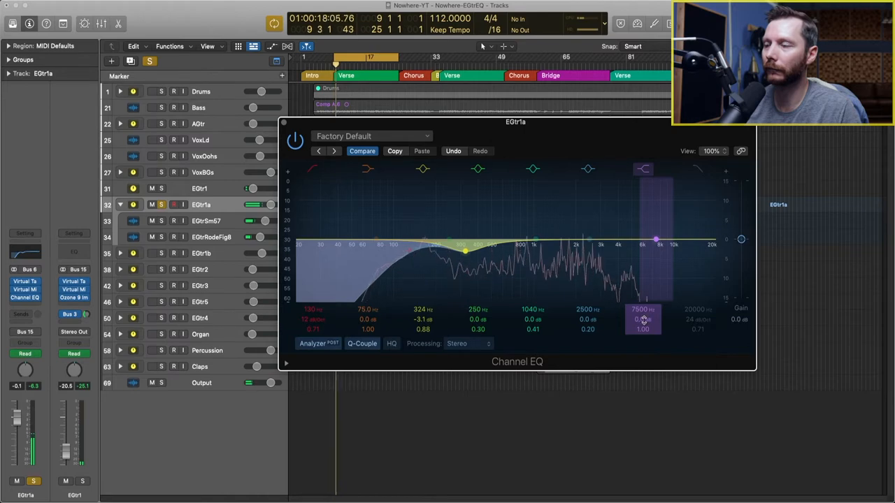
Step: Raise the high shelf to about +3 dB starting near 4.5 kHz
drag(656, 240, 656, 231)
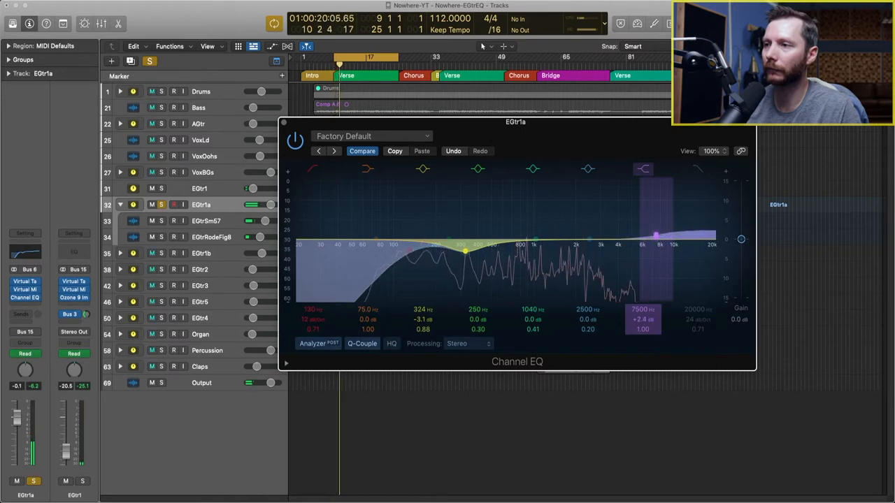
drag(656, 235, 655, 229)
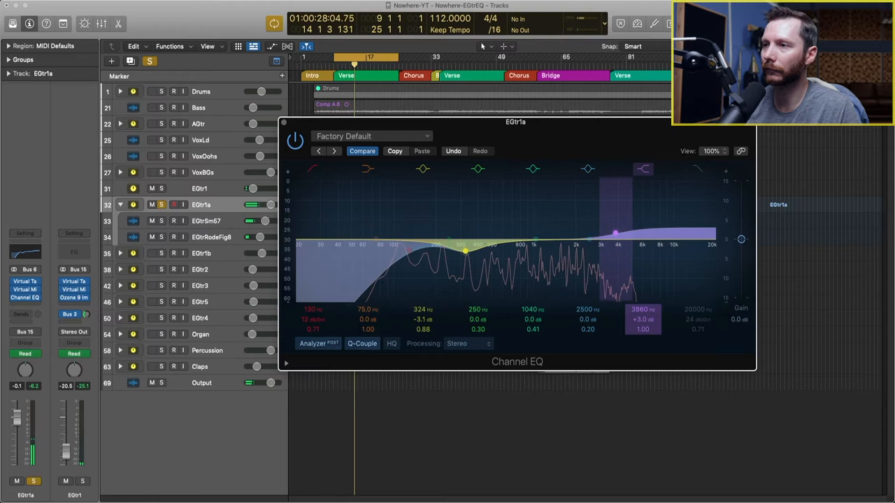
drag(614, 231, 593, 231)
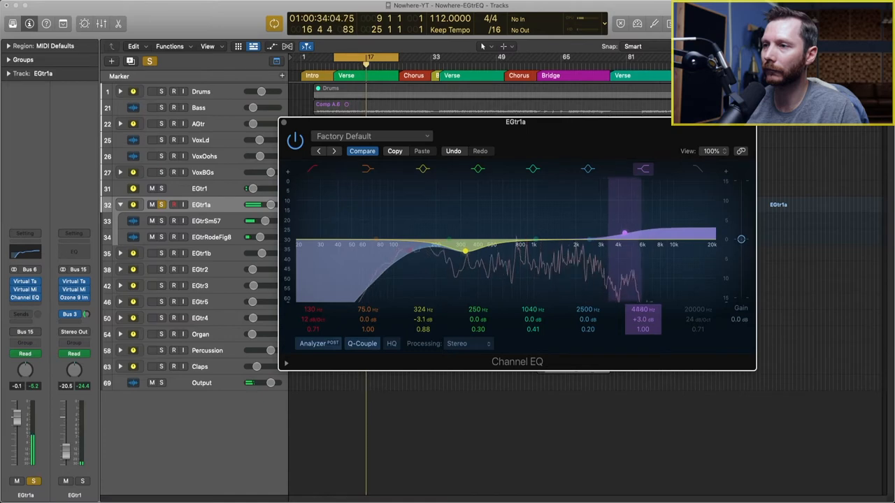
drag(621, 233, 632, 231)
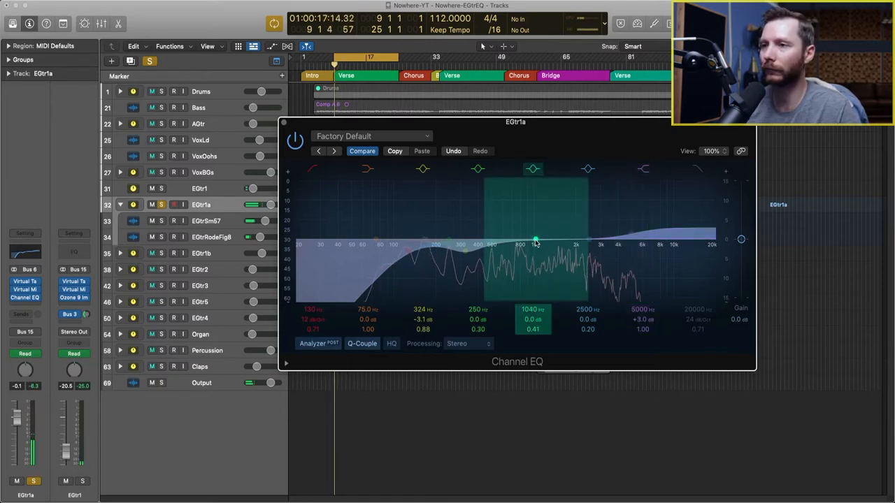
Step: Boost the mid band about 7 dB and sweep it between roughly 620 Hz and 2 kHz
drag(535, 241, 504, 218)
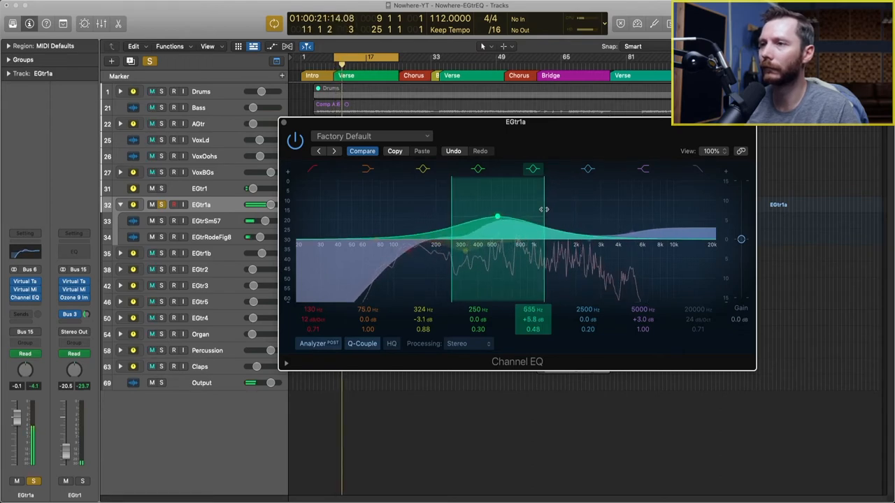
drag(498, 217, 482, 212)
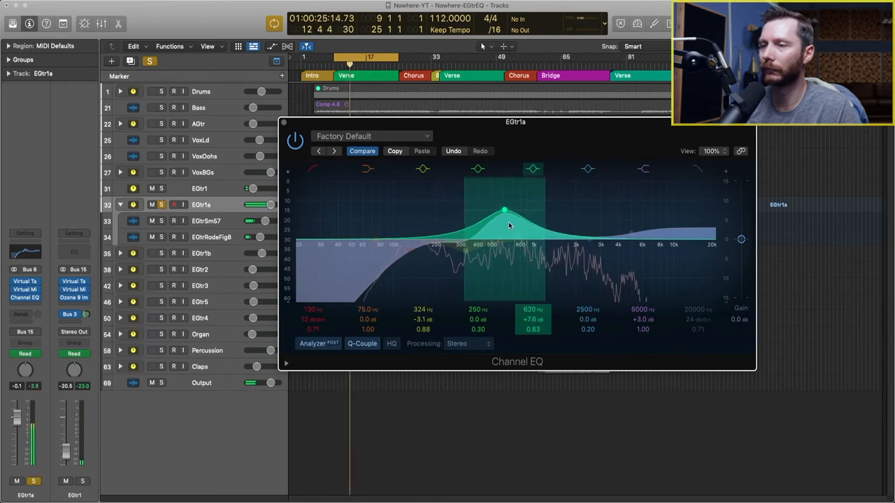
drag(503, 210, 523, 211)
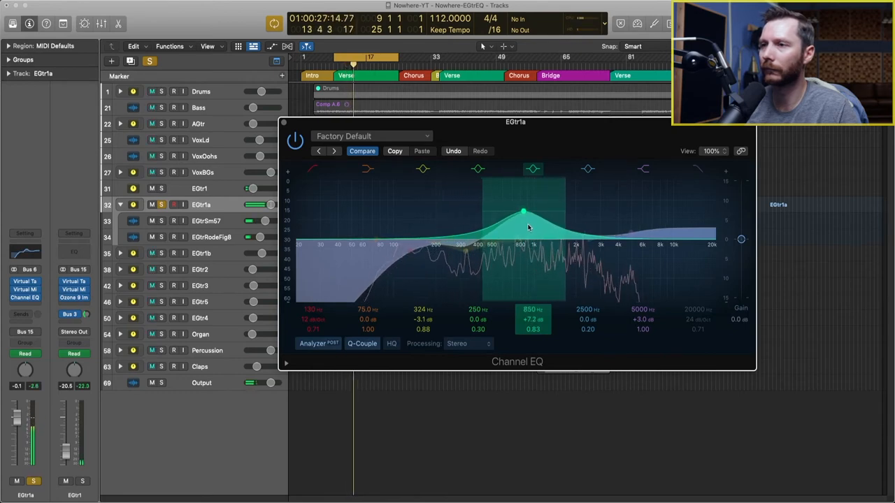
drag(523, 212, 539, 210)
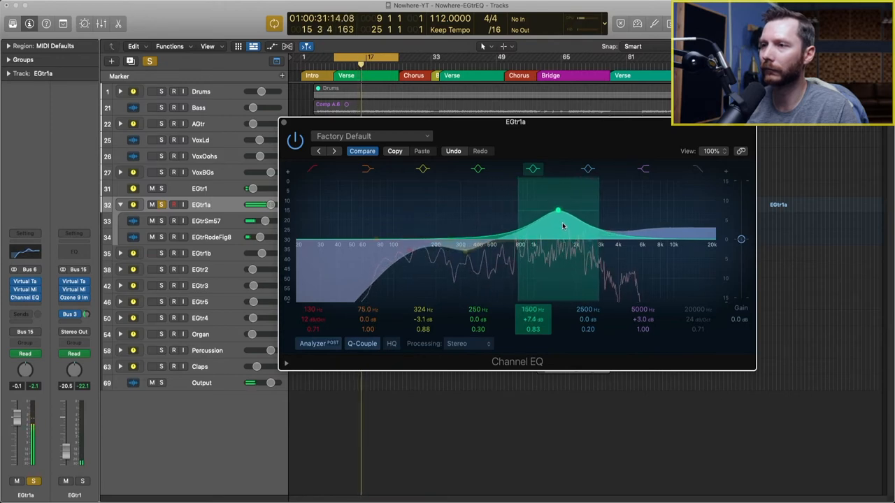
drag(558, 211, 579, 211)
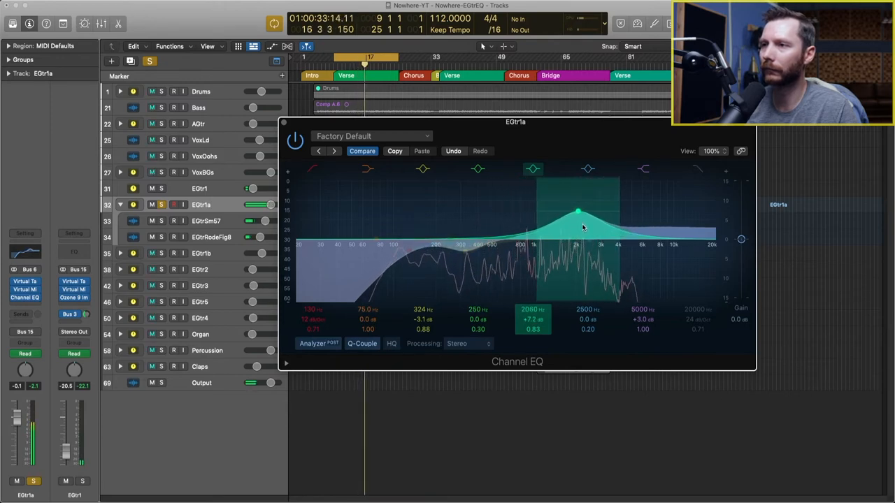
drag(579, 211, 599, 212)
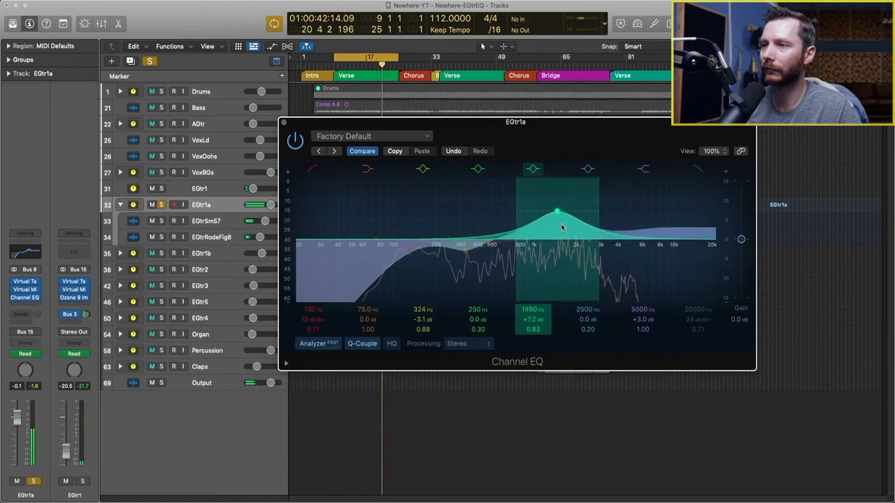
drag(556, 212, 540, 212)
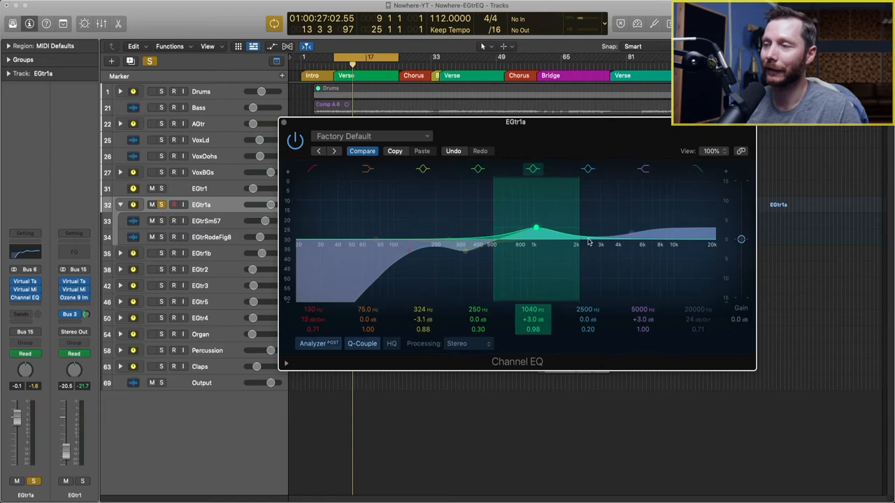
Step: Toggle the high-mid EQ band while the mid boost sits at 1040 Hz, +3 dB
click(587, 169)
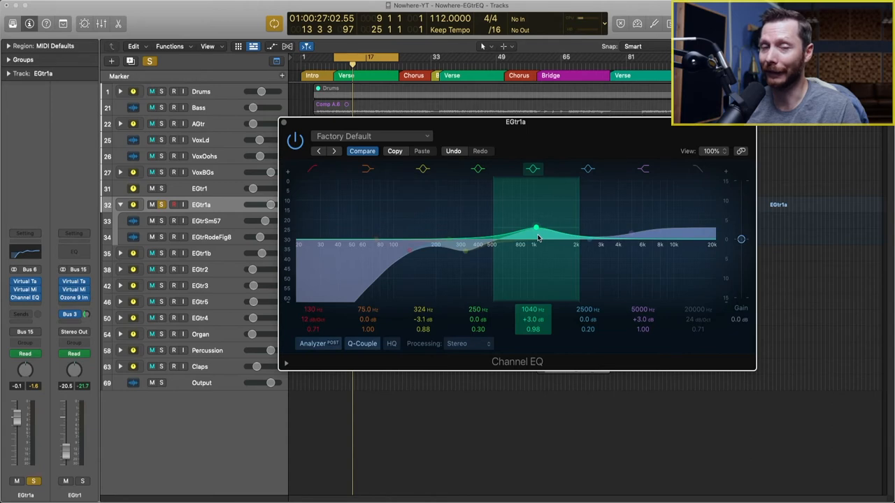
mouse_move(533, 242)
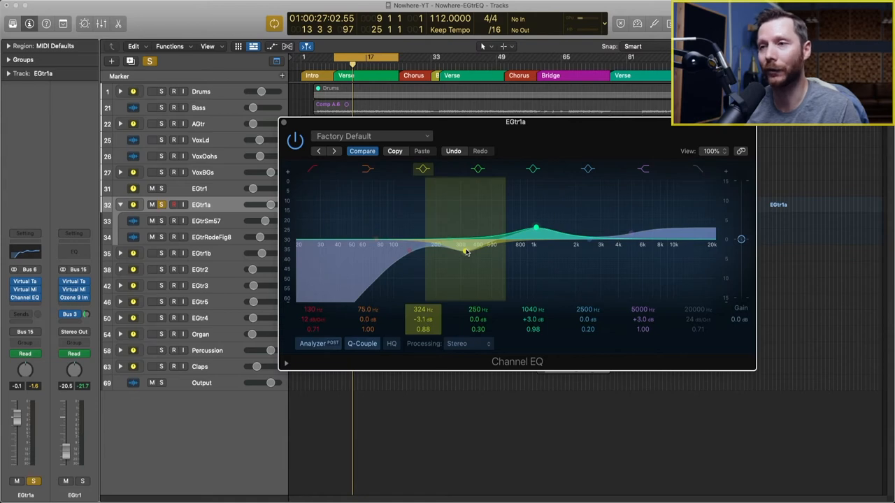
Step: Adjust the 324 Hz cut's Q toward 1.50 and select the narrow 2500 Hz band
drag(465, 248, 465, 253)
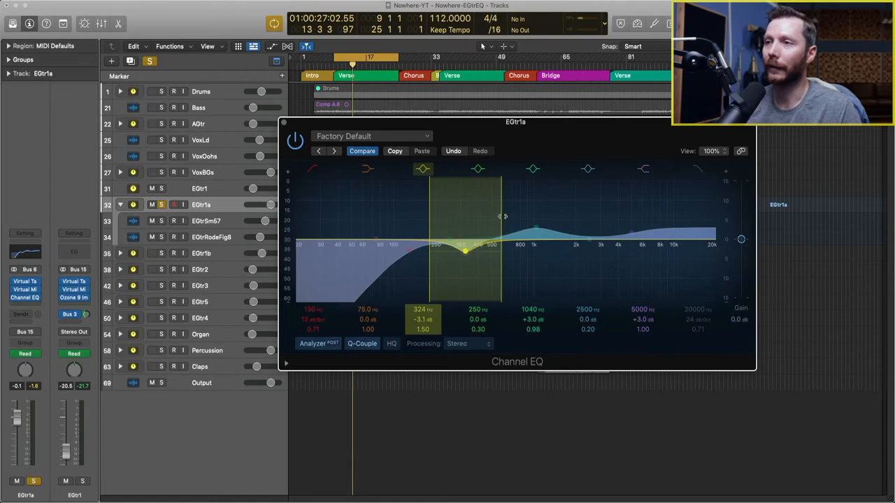
click(588, 241)
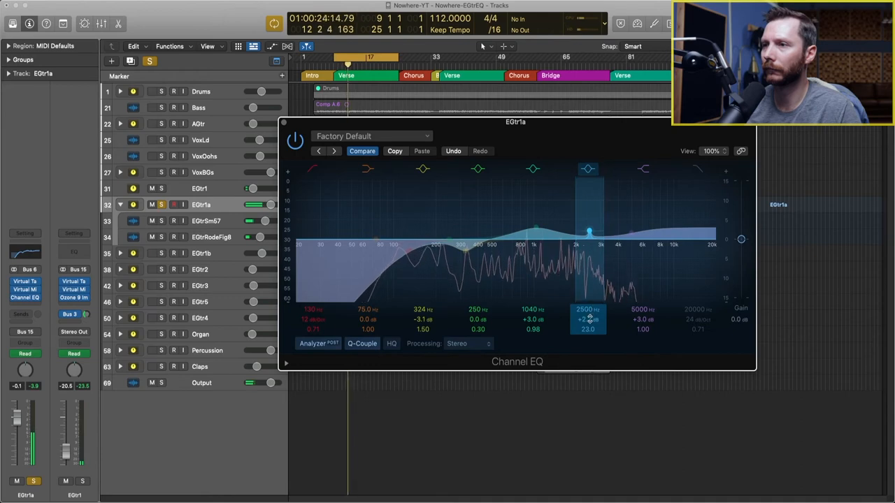
Step: Boost the narrow band about 10 dB and sweep it between 1680 Hz and 2240 Hz
drag(590, 231, 589, 201)
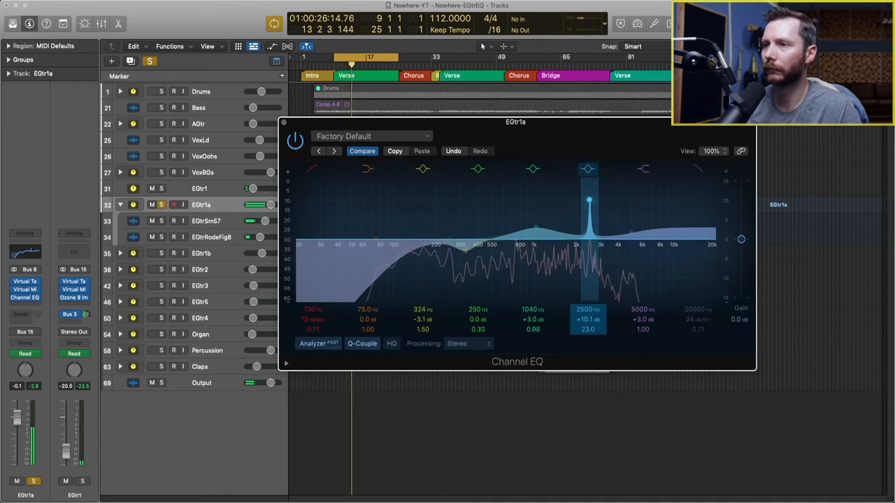
drag(590, 200, 585, 201)
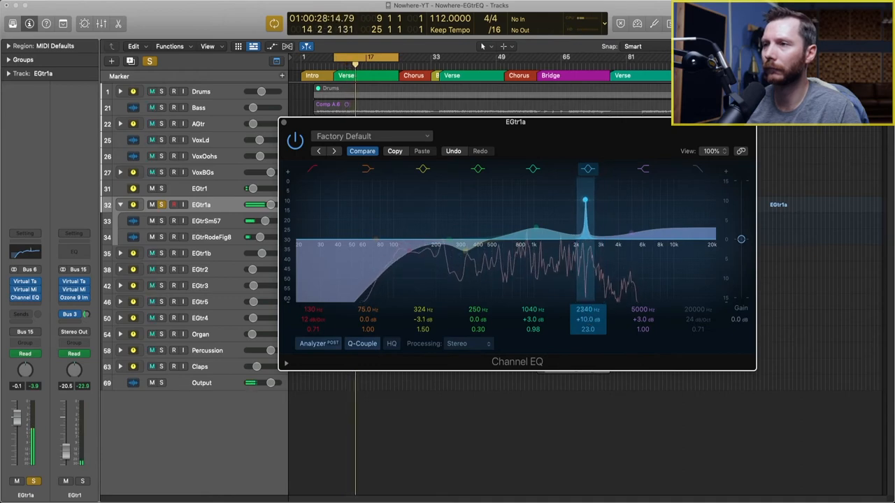
drag(585, 200, 564, 201)
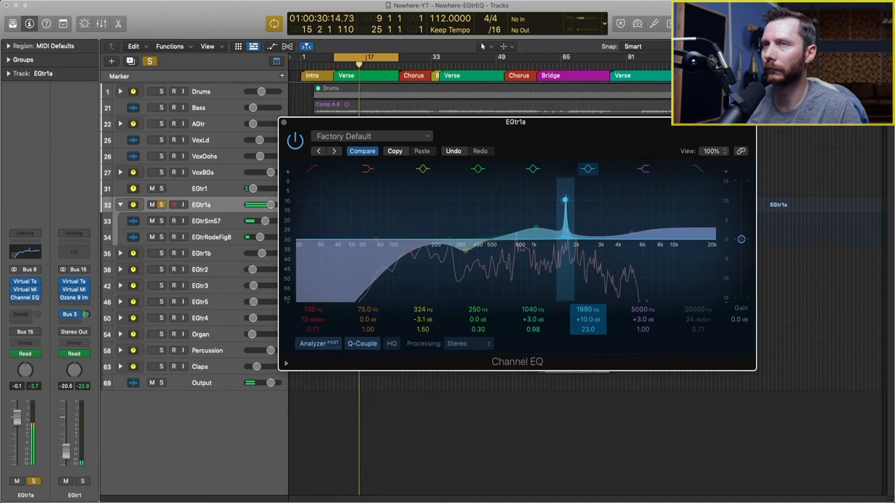
drag(565, 199, 579, 199)
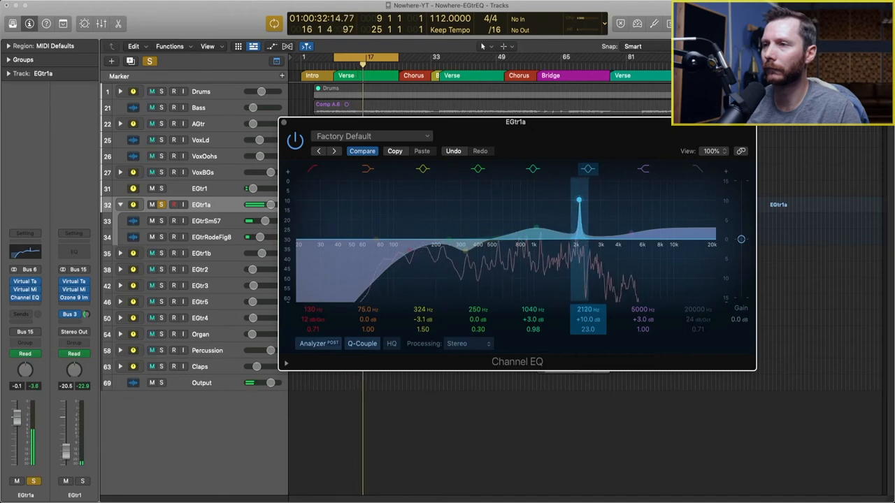
drag(579, 201, 593, 201)
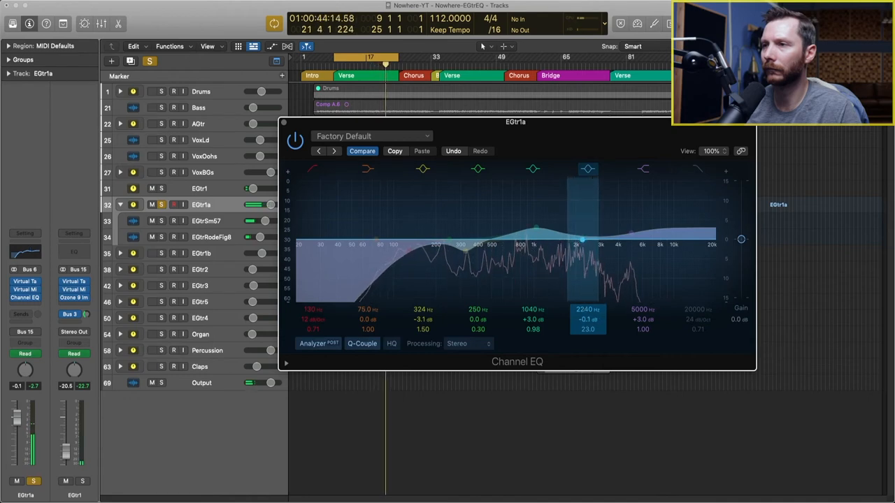
Step: Raise the 2240 Hz band again, flatten it, then pull it into a deep cut
drag(581, 243, 582, 207)
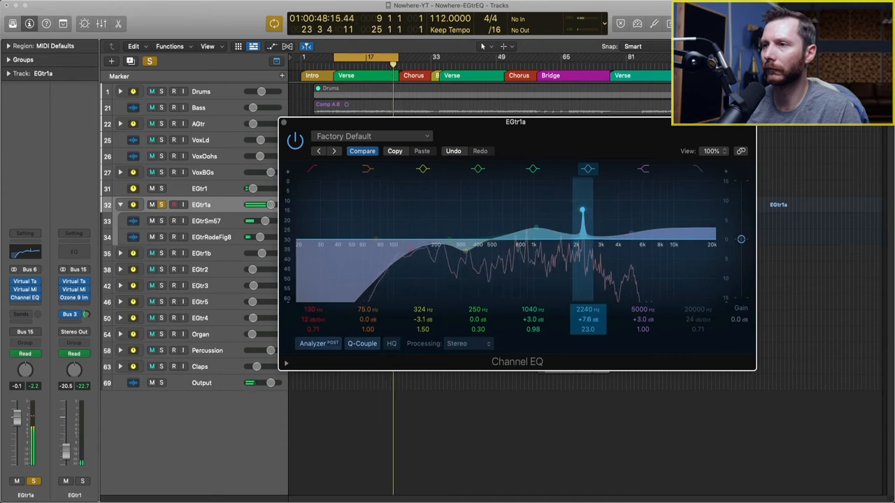
drag(582, 211, 582, 235)
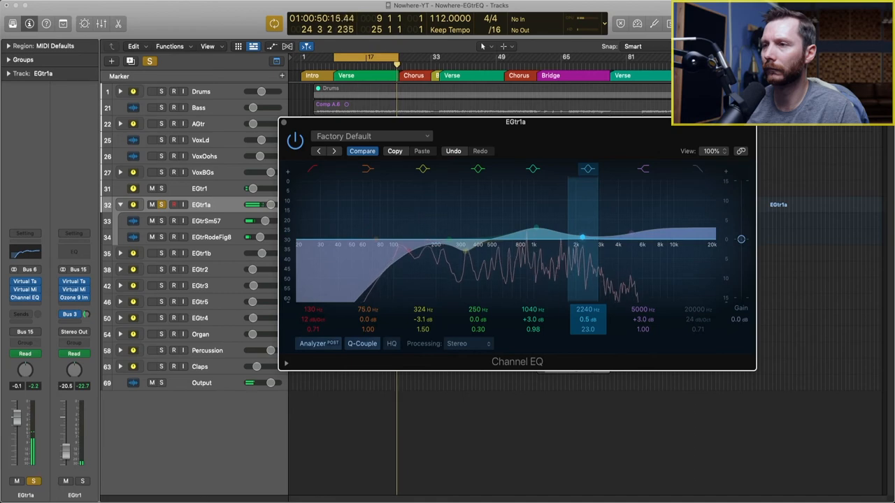
drag(581, 236, 581, 280)
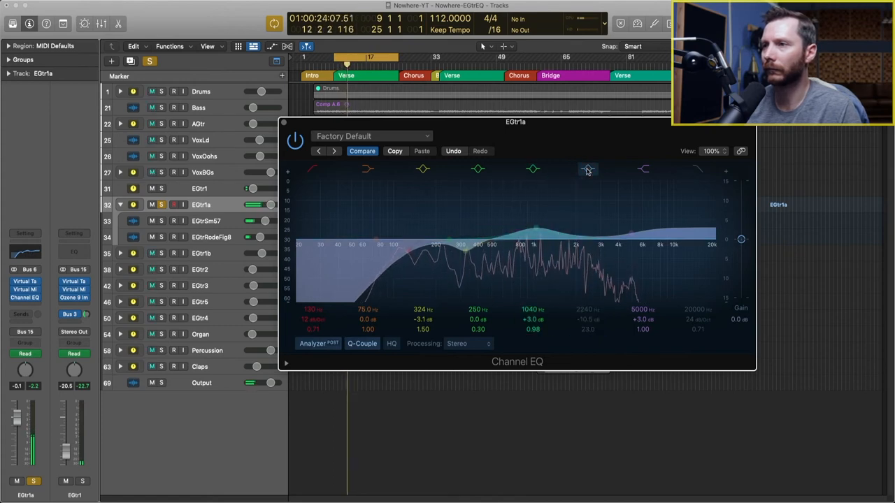
Step: Re-enable the 2240 Hz -10.5 dB notch, leaving the whole Channel EQ bypassed
click(588, 170)
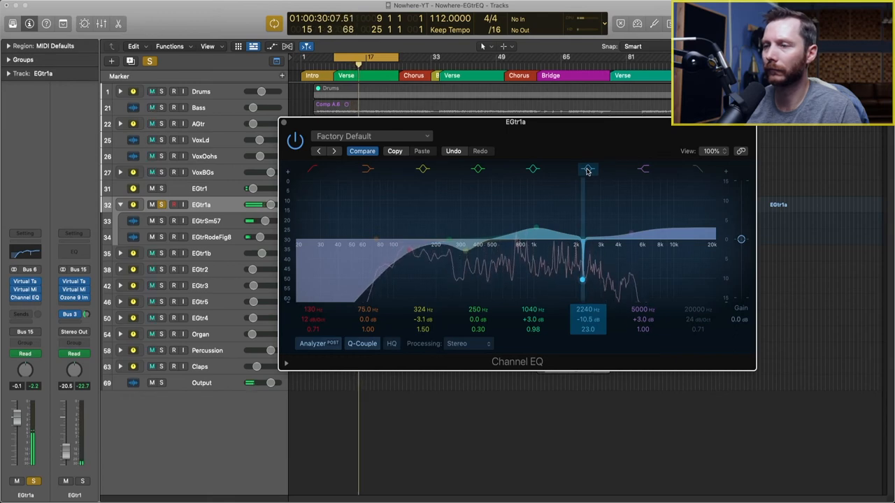
click(423, 169)
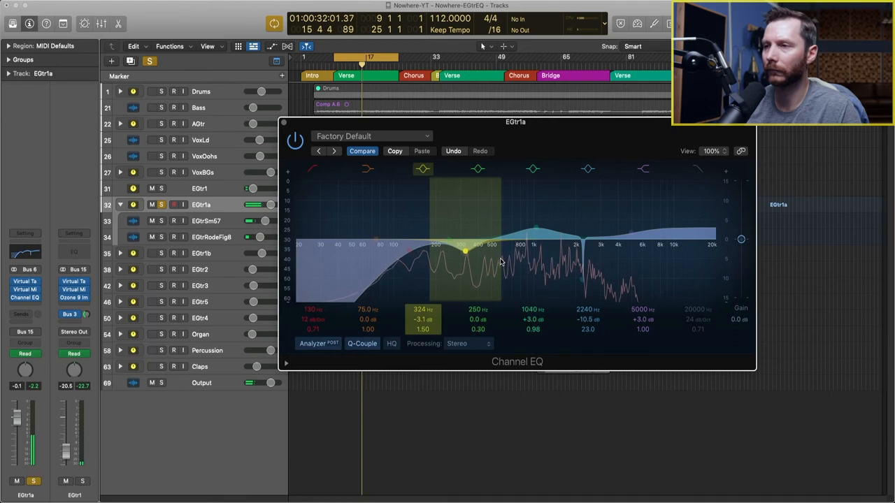
click(588, 169)
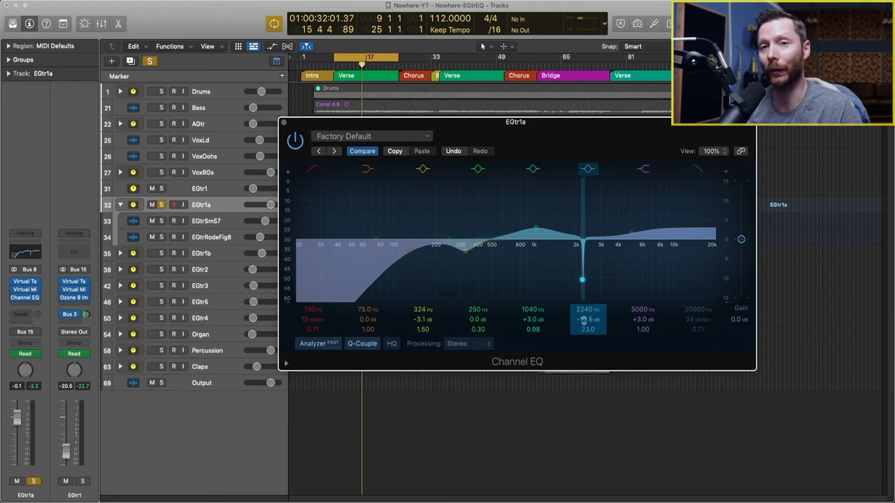
click(367, 169)
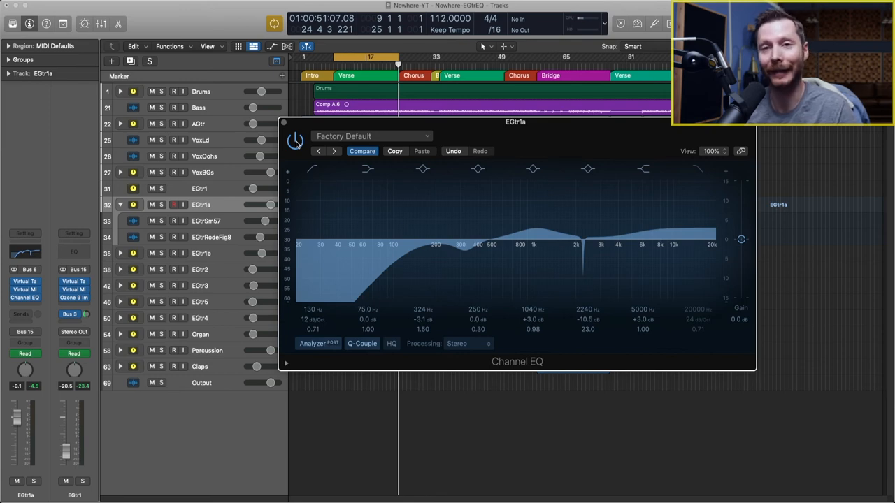
click(309, 170)
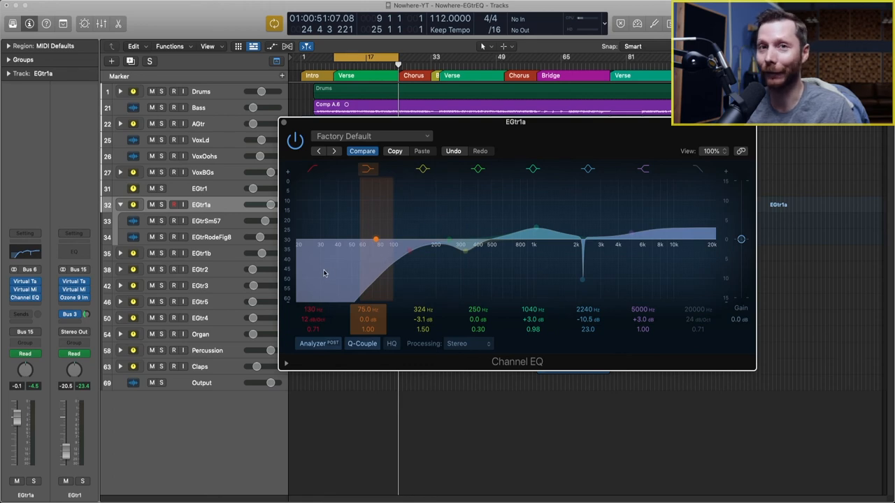
click(478, 168)
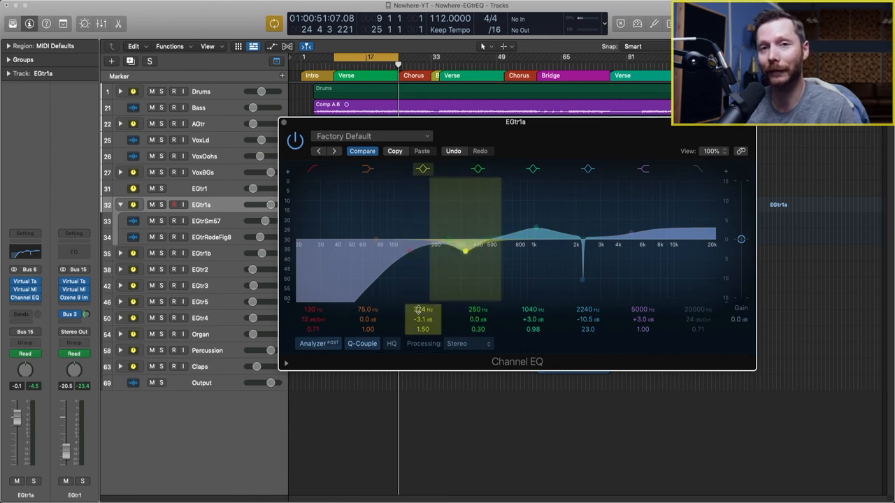
click(630, 233)
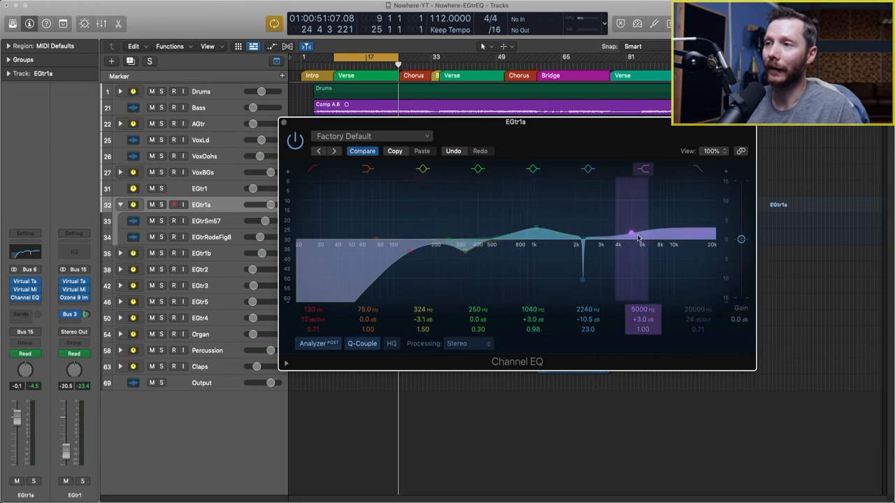
mouse_move(635, 240)
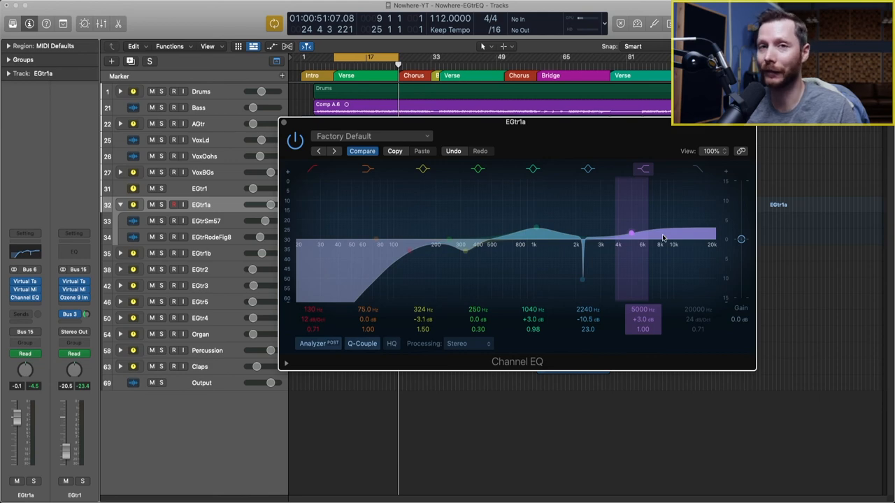
mouse_move(677, 249)
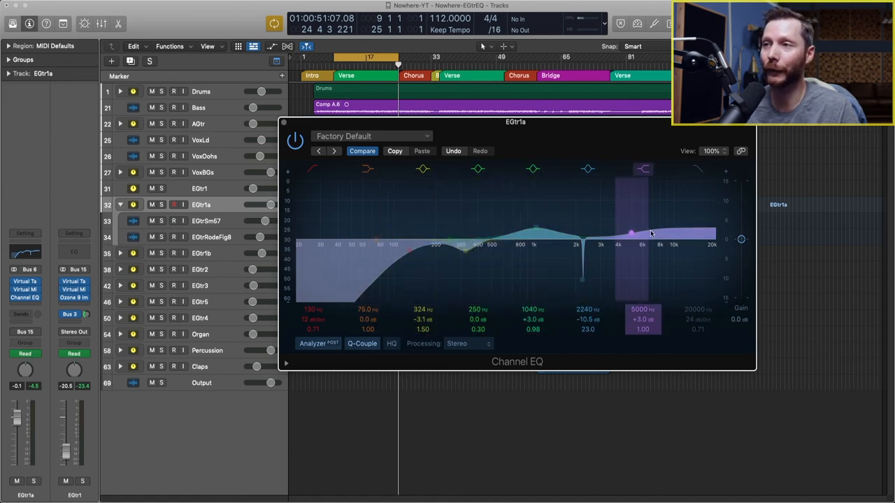
click(535, 227)
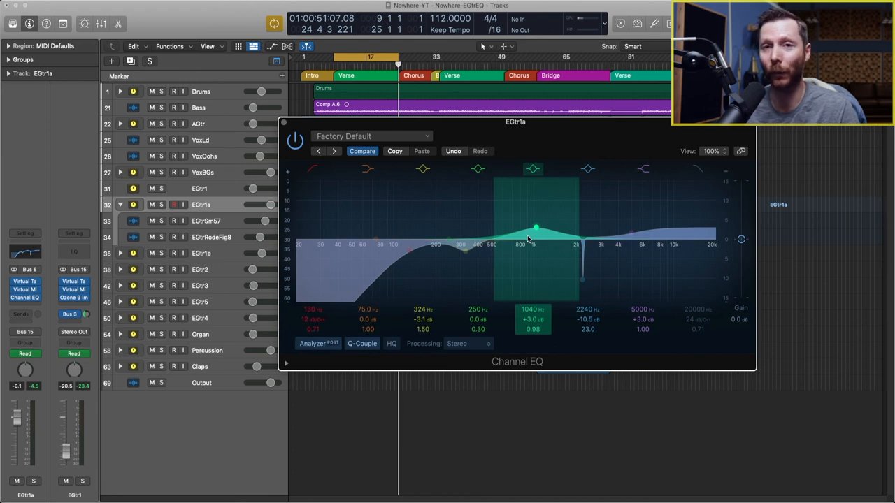